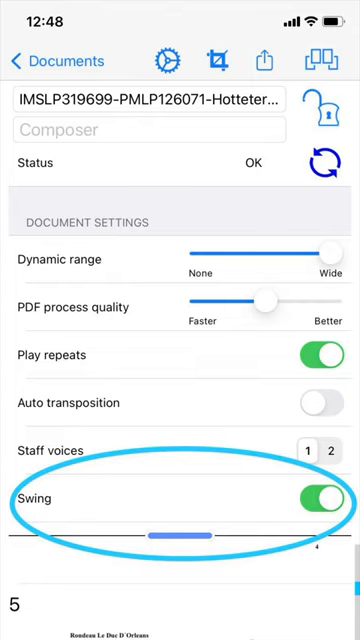
Step: Collapse the Document Settings panel so the Rondeau Le Duc D'Orleans score shows, Swing left on
key("home")
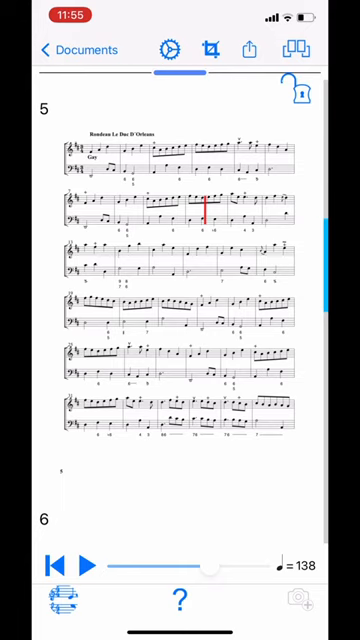
Step: Reopen Document Settings from the gear icon to confirm Swing is still switched on
left_click(169, 49)
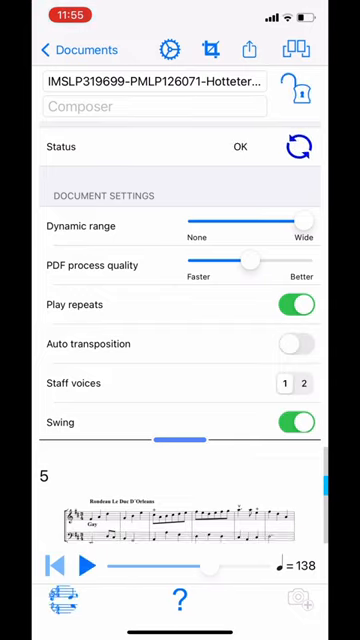
Step: Hide Document Settings and play the Rondeau score with swing, following it into the second page
left_click(170, 49)
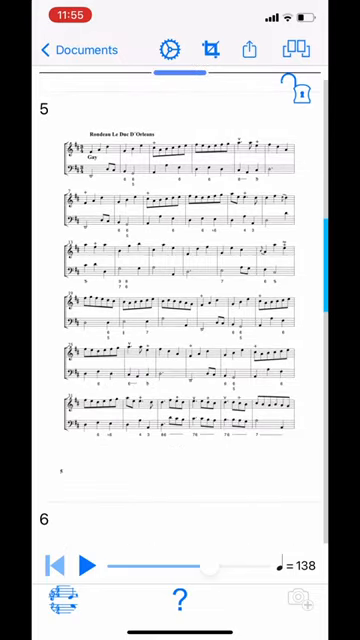
left_click(88, 563)
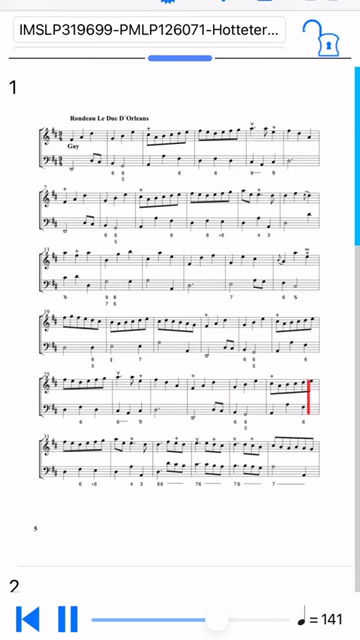
scroll("down", 3)
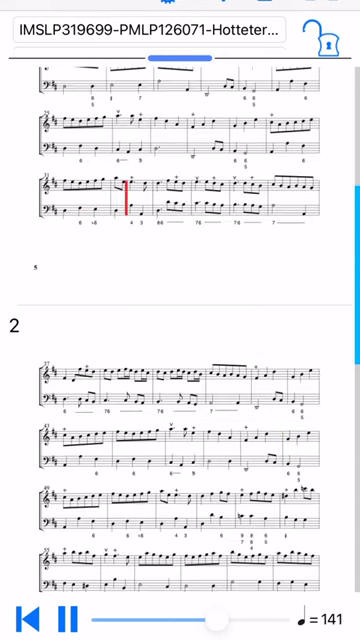